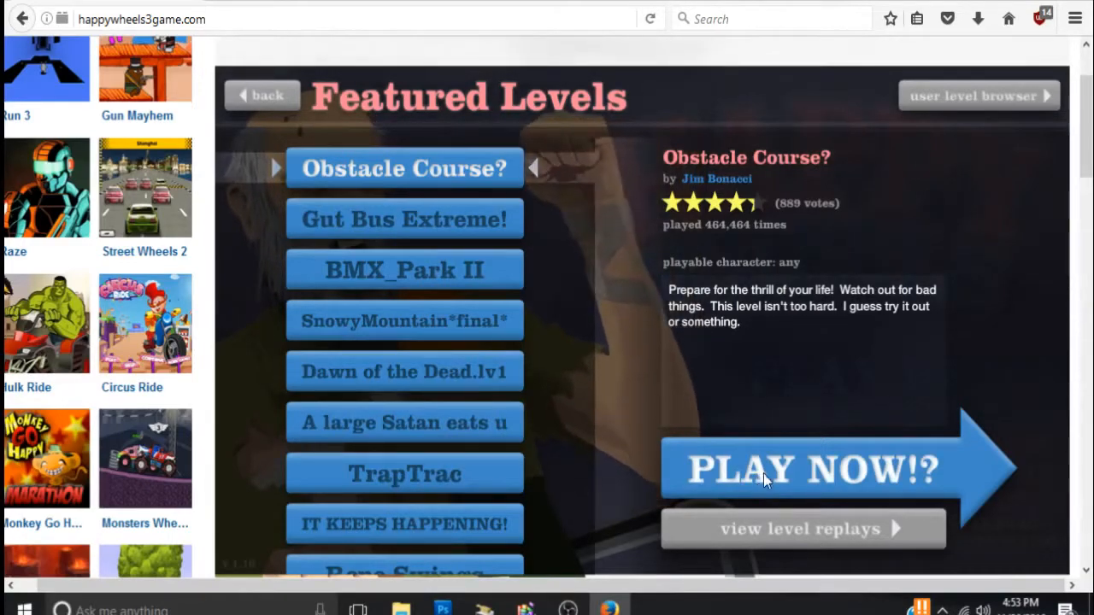
# Step: Start Obstacle Course as the segway rider, then restart the level after crashing
pyautogui.click(807, 469)
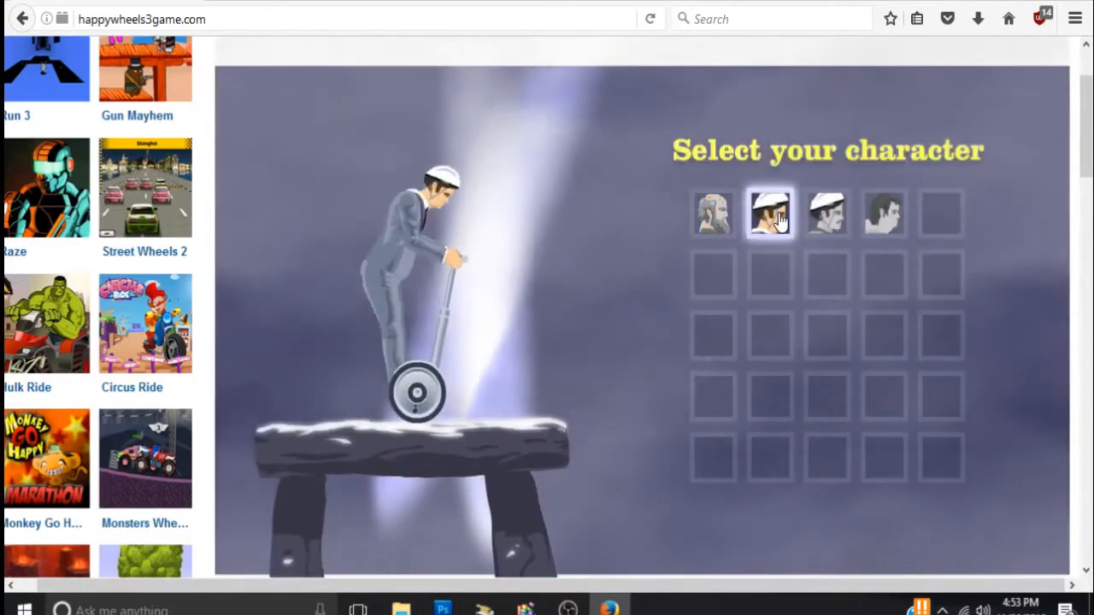
pyautogui.click(770, 212)
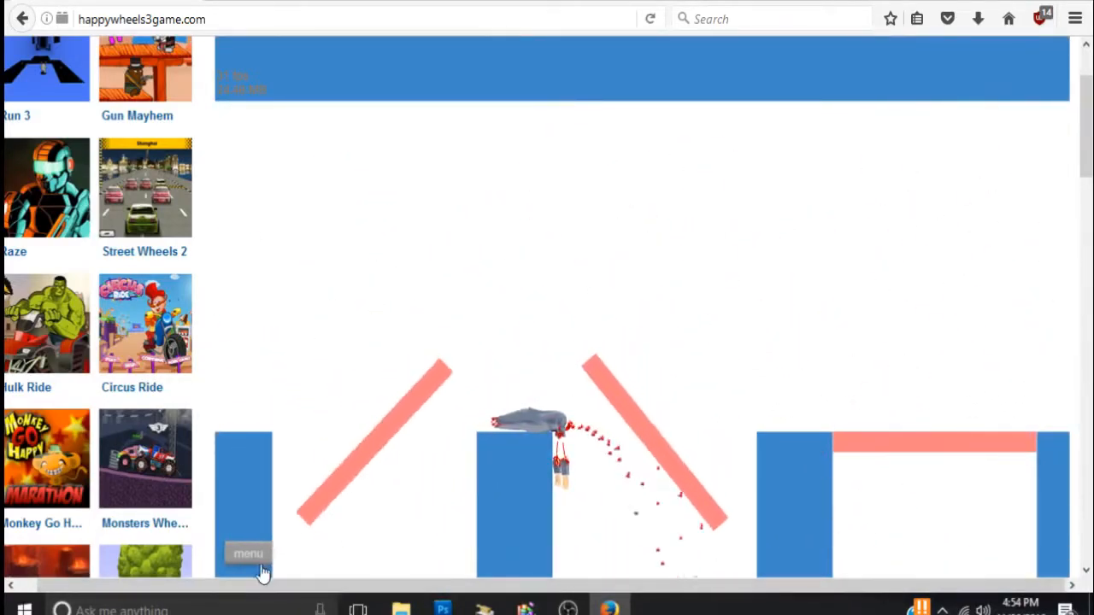
pyautogui.click(248, 554)
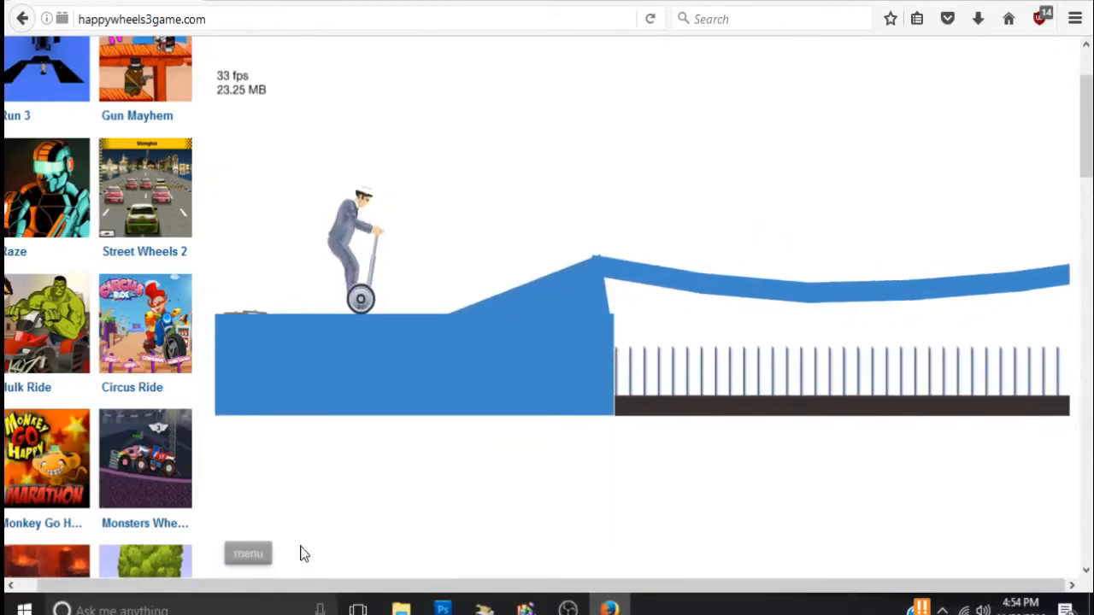
# Step: Exit Obstacle Course back to the Featured Levels list
pyautogui.click(247, 554)
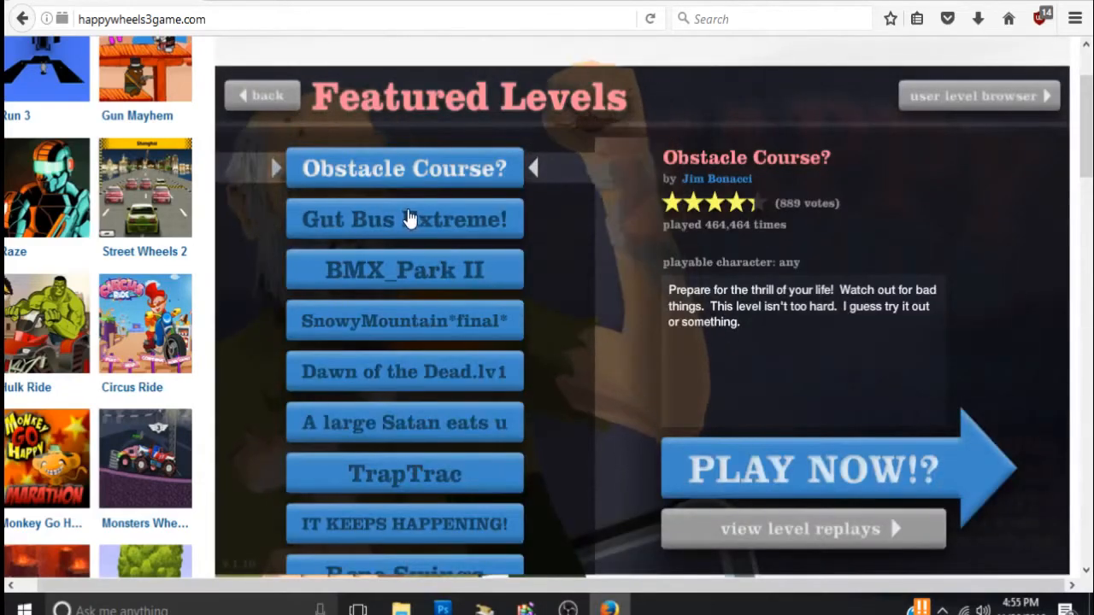
# Step: Select and play BMX_Park II until the rider is crushed by the gears
pyautogui.click(403, 269)
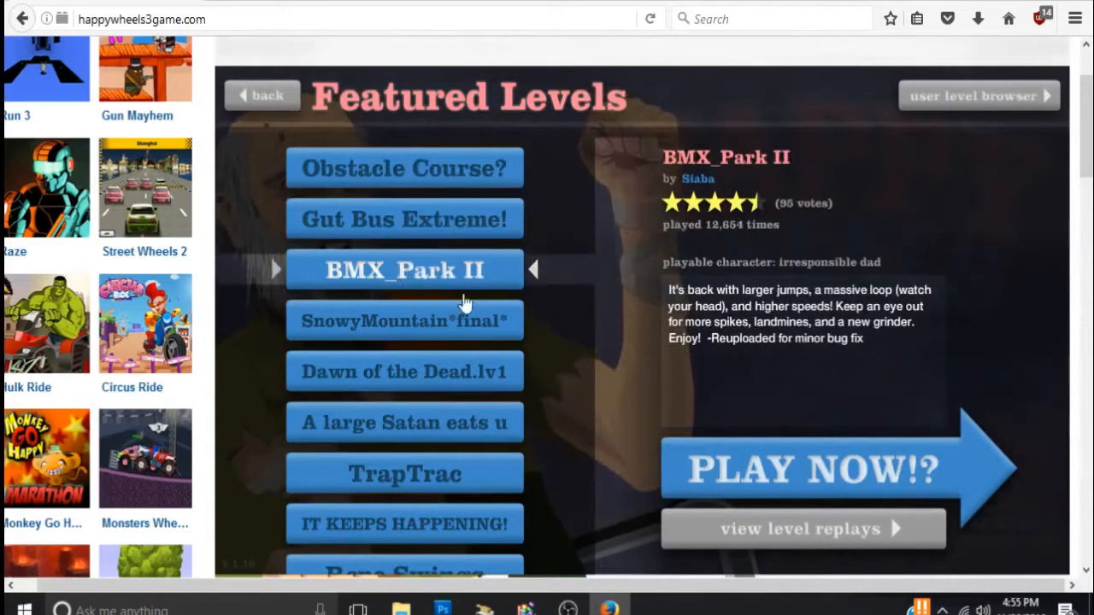
pyautogui.click(803, 468)
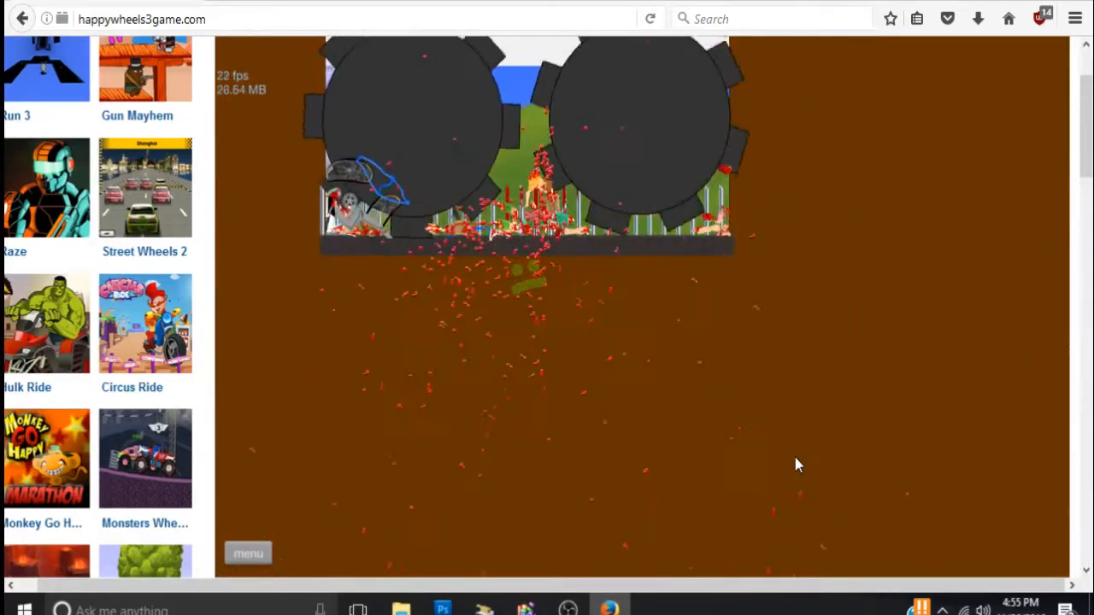
pyautogui.moveTo(323, 566)
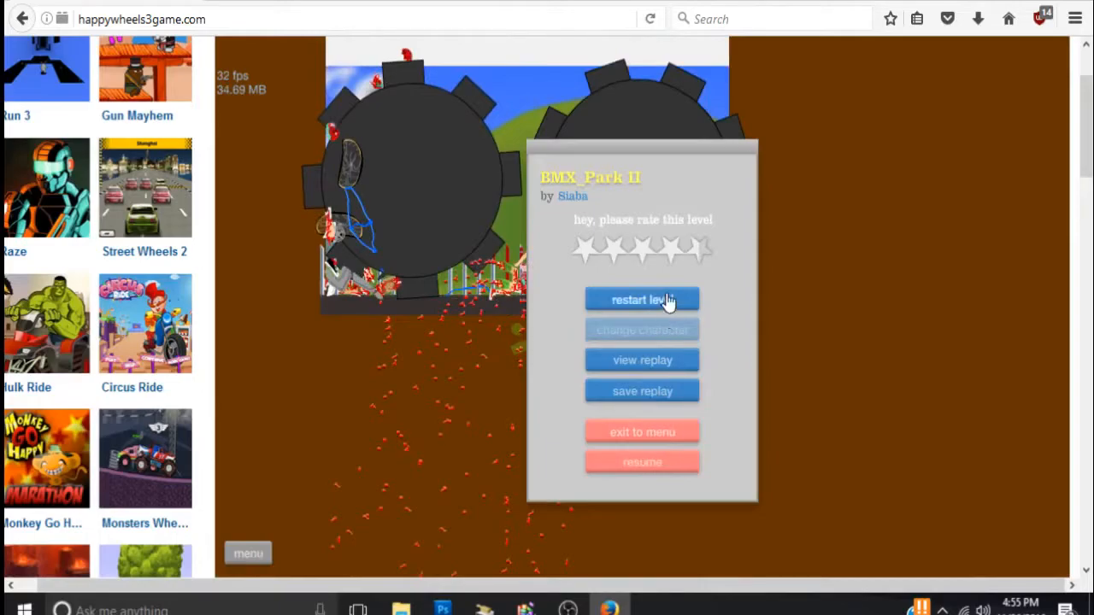
# Step: Restart BMX_Park II and ride to the finish flag in 39.03 seconds
pyautogui.click(642, 299)
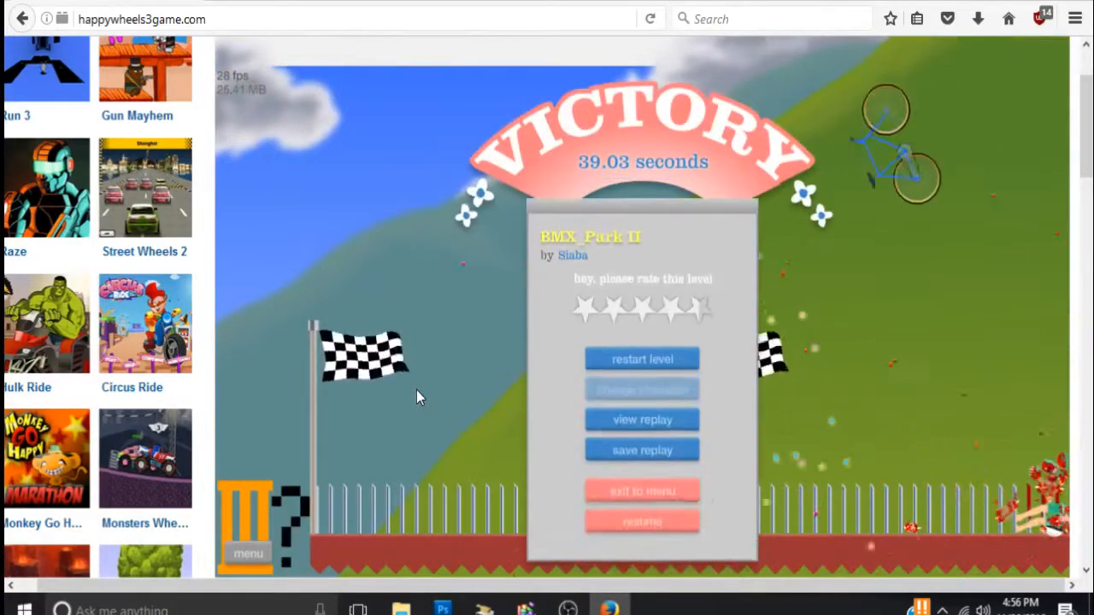
# Step: Return to Featured Levels and play Dawn of the Dead.lv1 until crashing
pyautogui.click(642, 491)
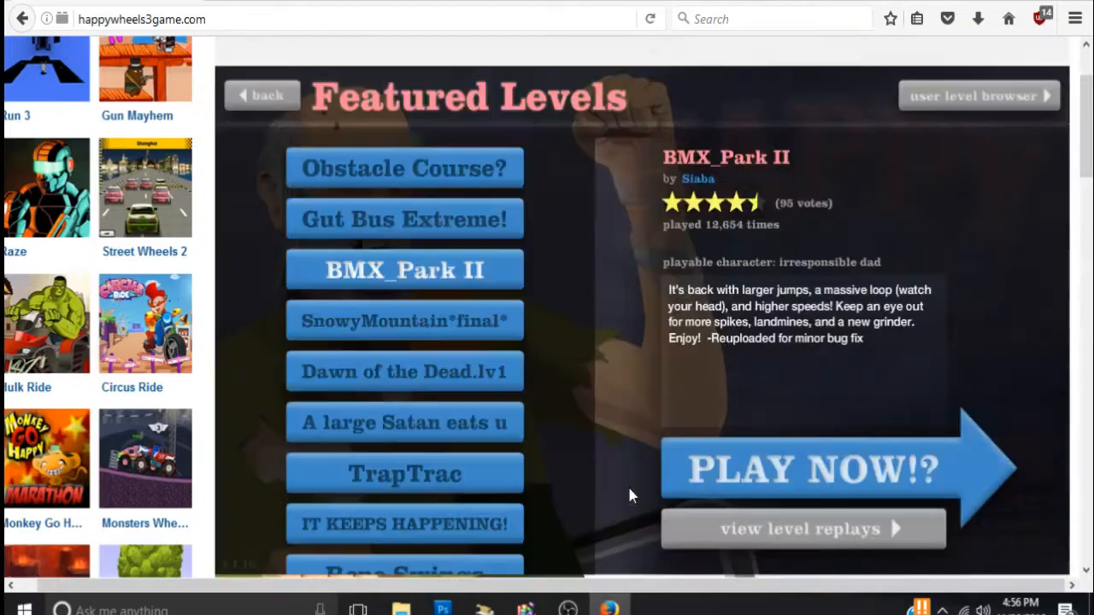
pyautogui.moveTo(432, 338)
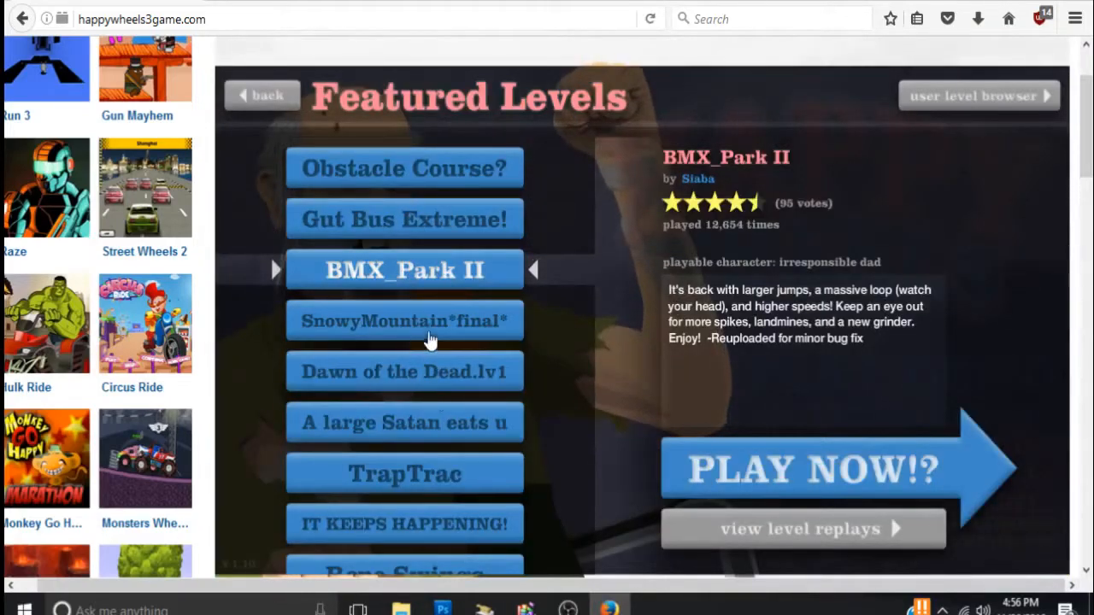
pyautogui.click(803, 469)
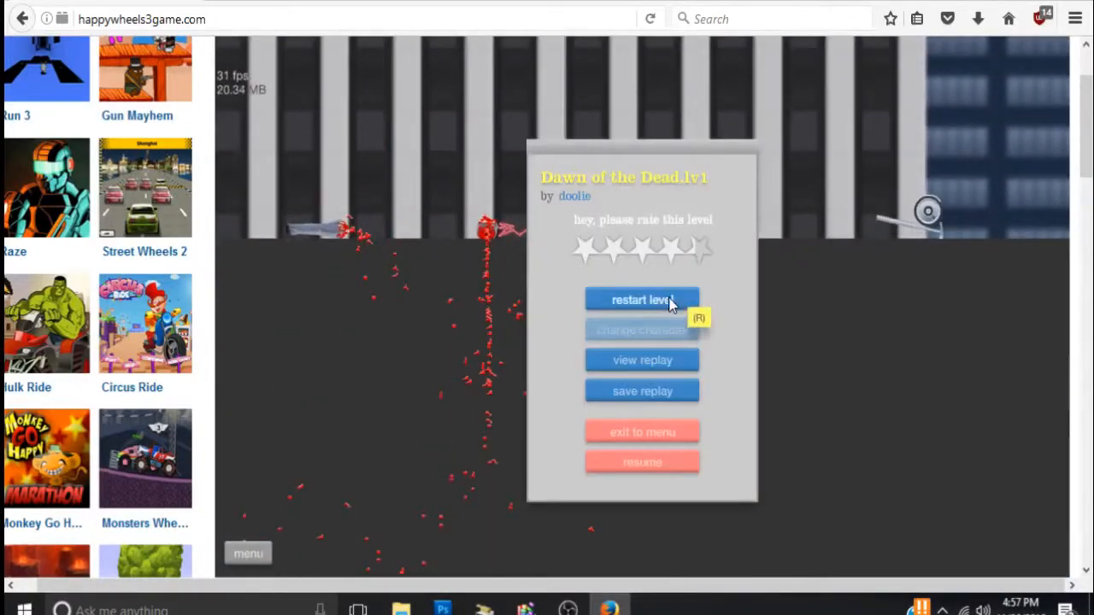
# Step: Retry Dawn of the Dead.lv1 three more times from the start
pyautogui.click(643, 299)
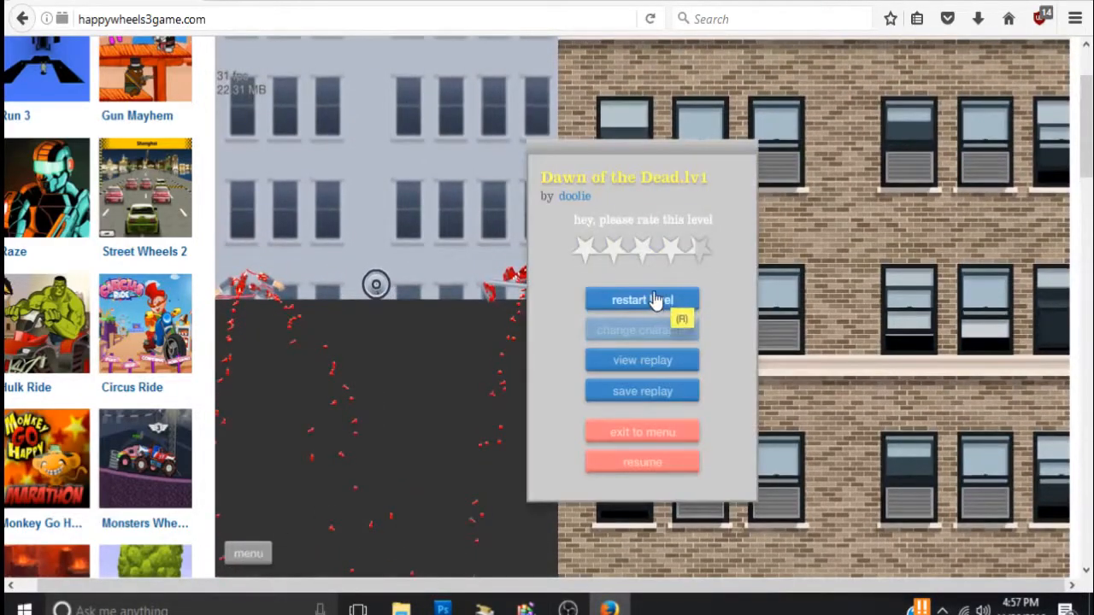
pyautogui.click(642, 299)
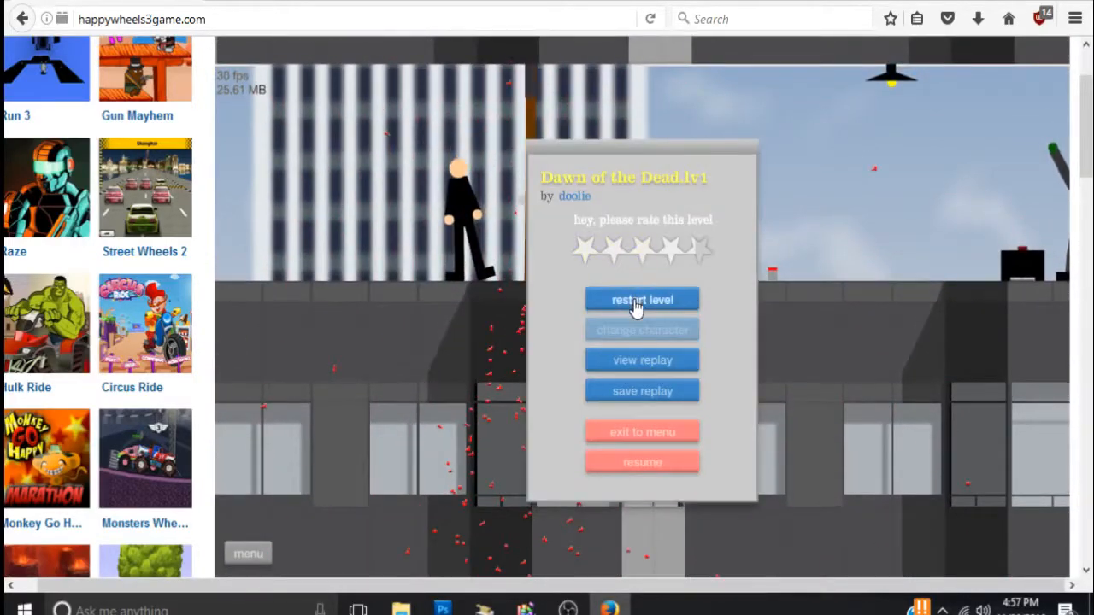
pyautogui.click(641, 299)
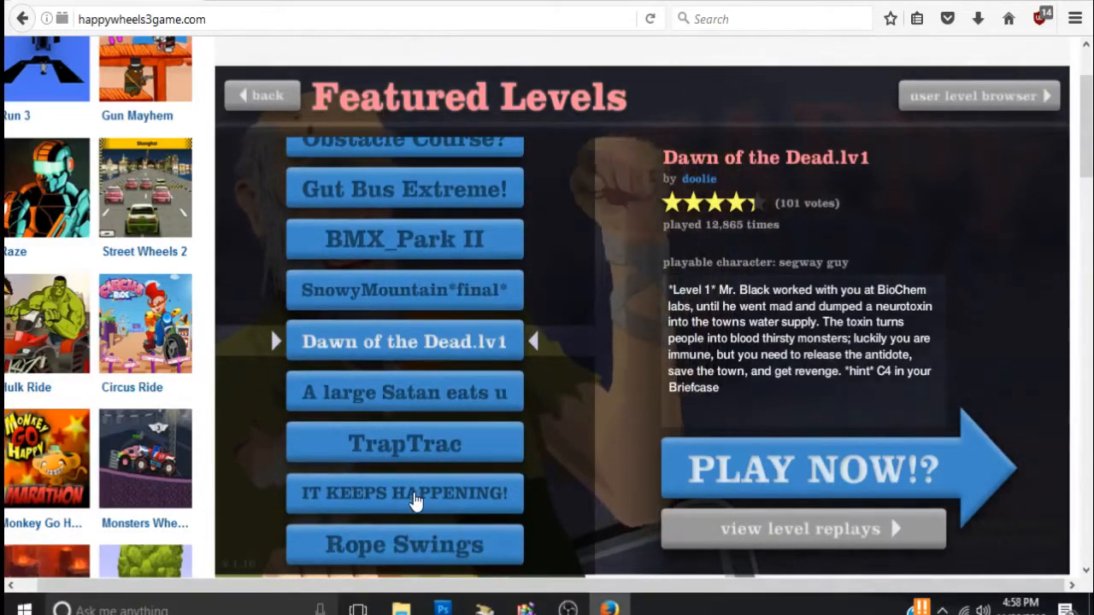
# Step: Play IT KEEPS HAPPENING as the bicycle dad, then exit to the level list
pyautogui.click(404, 493)
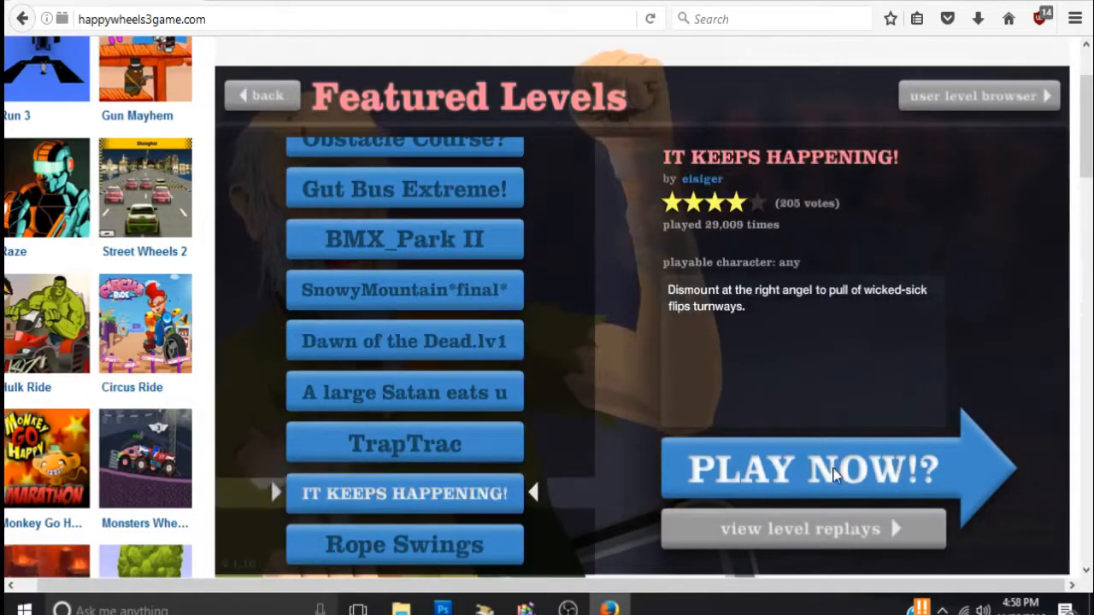
pyautogui.click(808, 469)
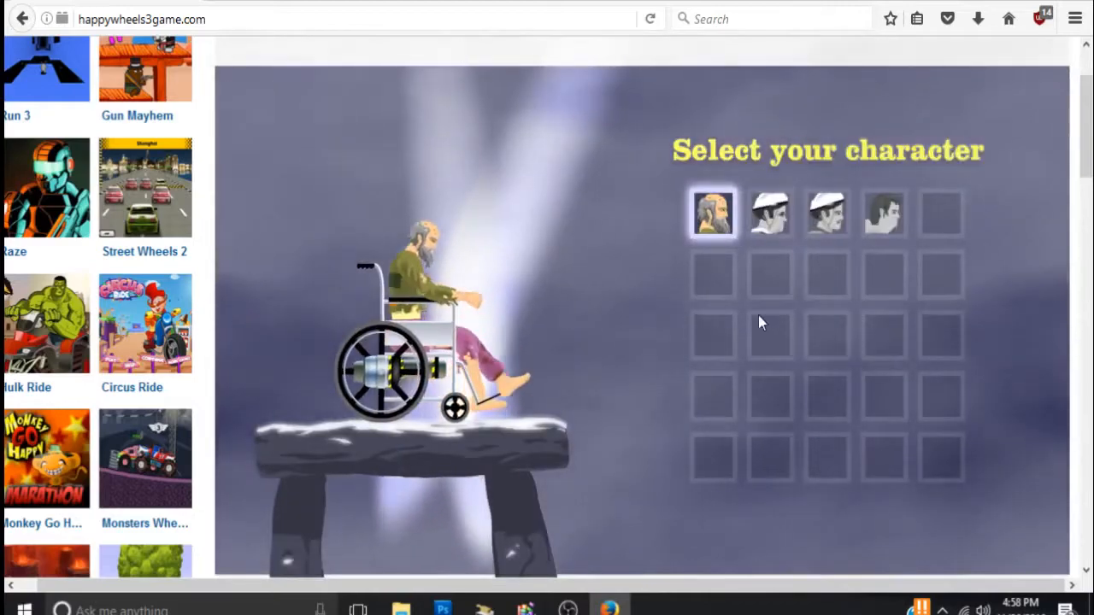
pyautogui.click(826, 212)
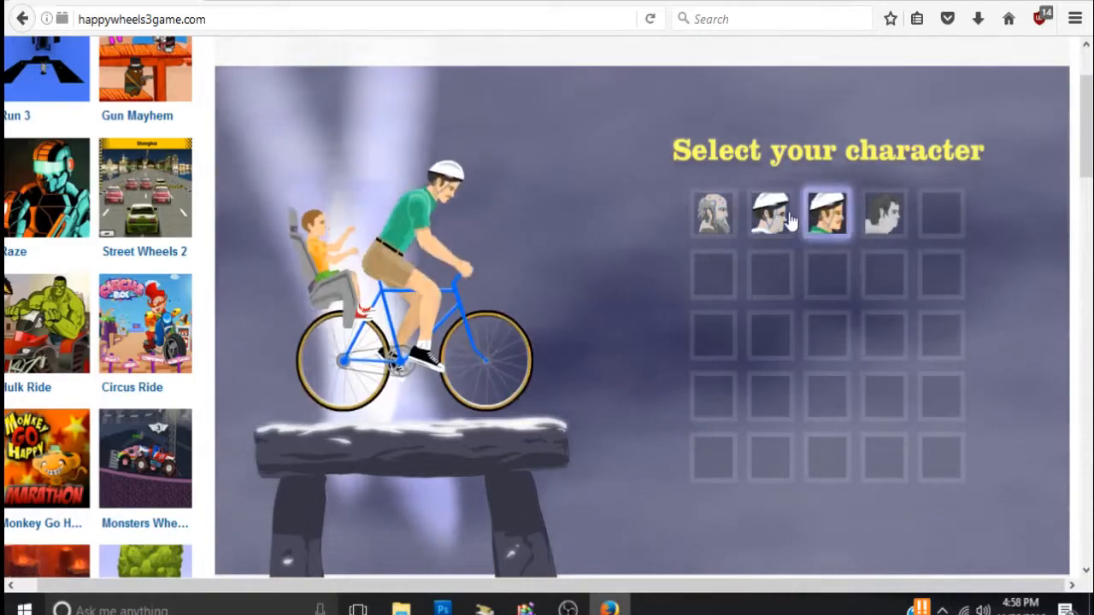
pyautogui.click(827, 213)
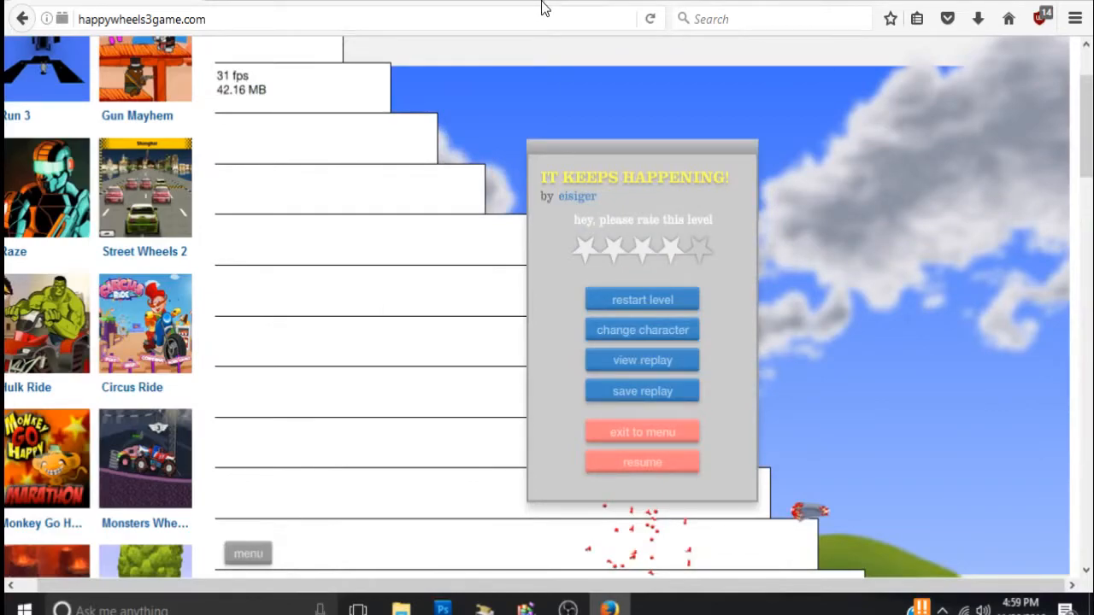
pyautogui.click(642, 431)
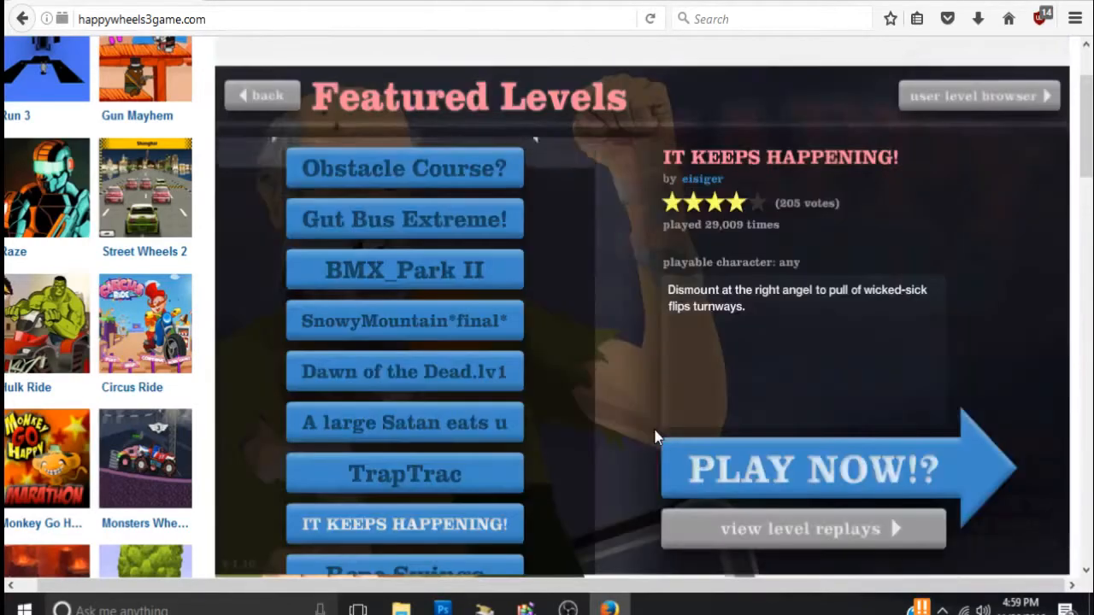